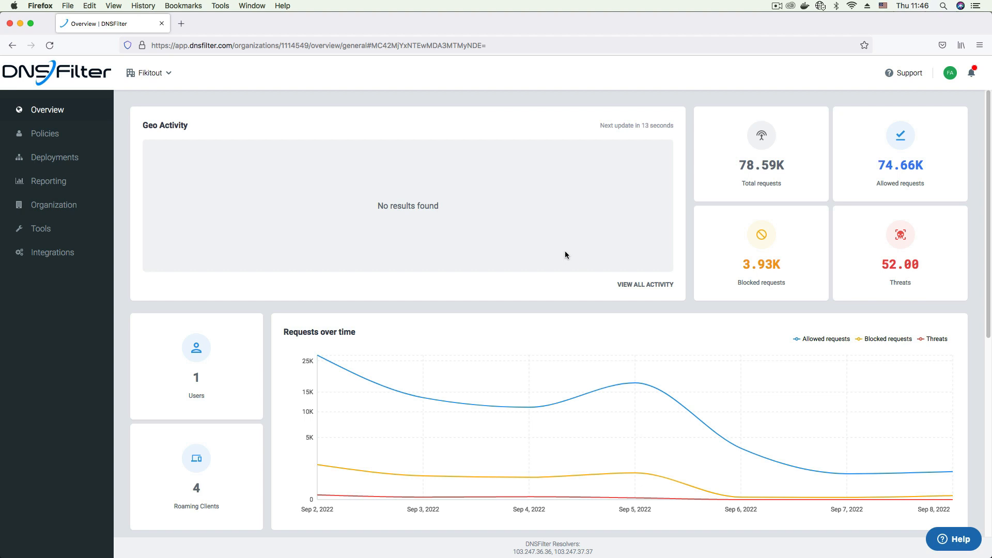
pyautogui.moveTo(302, 226)
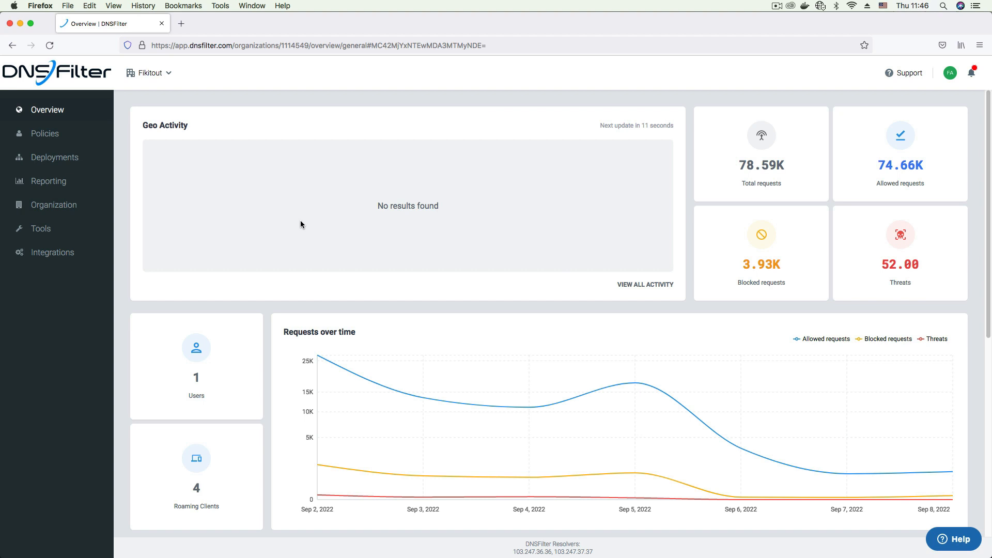
pyautogui.moveTo(58, 163)
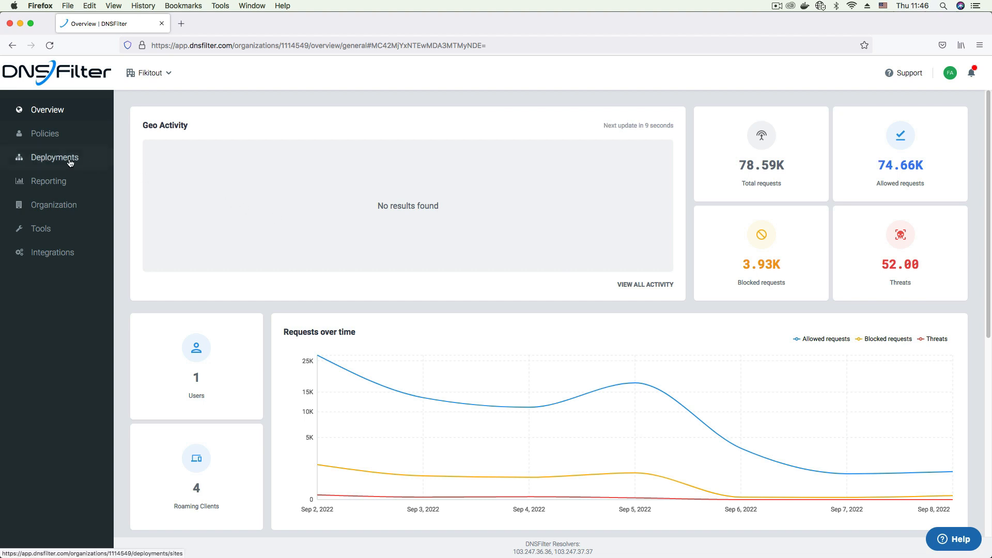
# Show the Deployments Sites list with Work Network 2 as the only active site
pyautogui.click(55, 157)
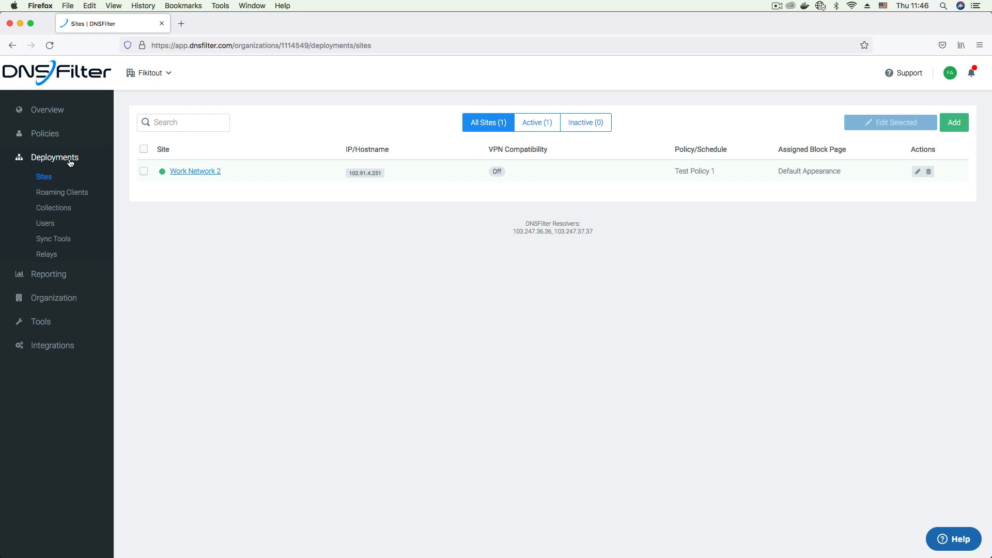
pyautogui.moveTo(149, 157)
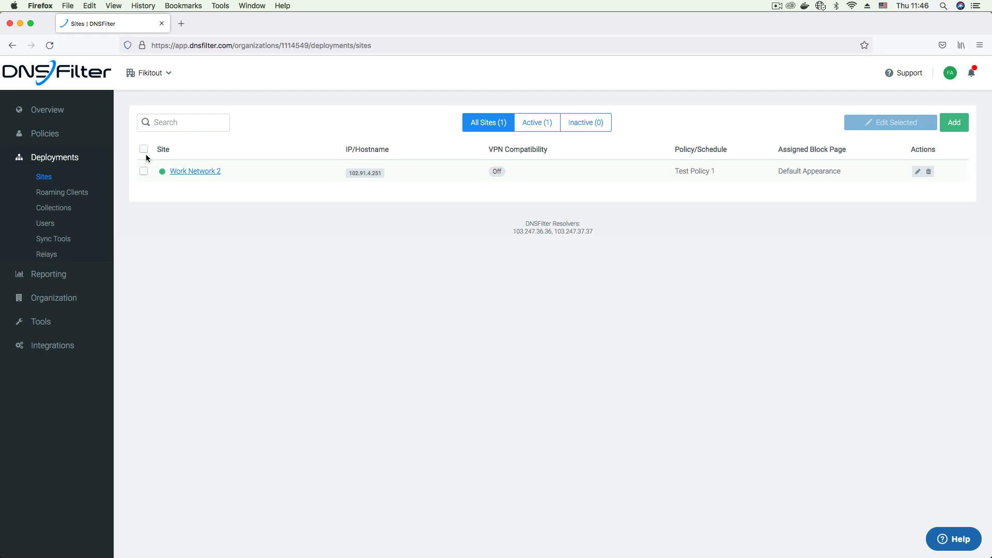
pyautogui.moveTo(222, 175)
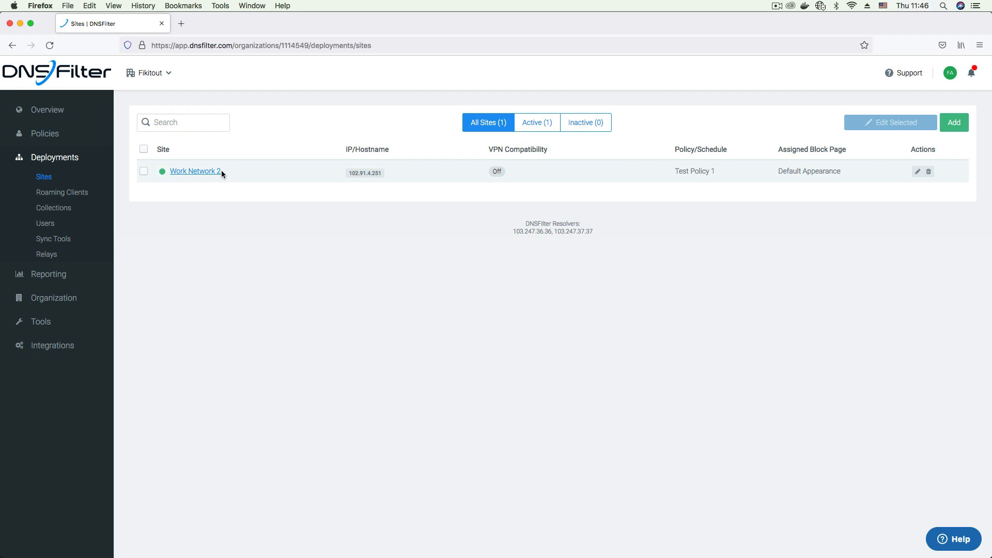
pyautogui.moveTo(953, 121)
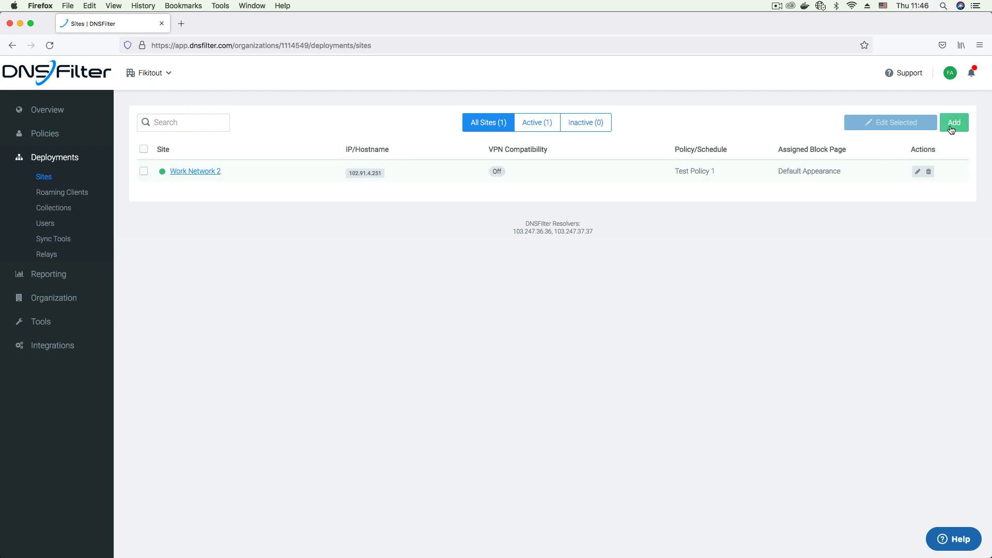
pyautogui.click(954, 122)
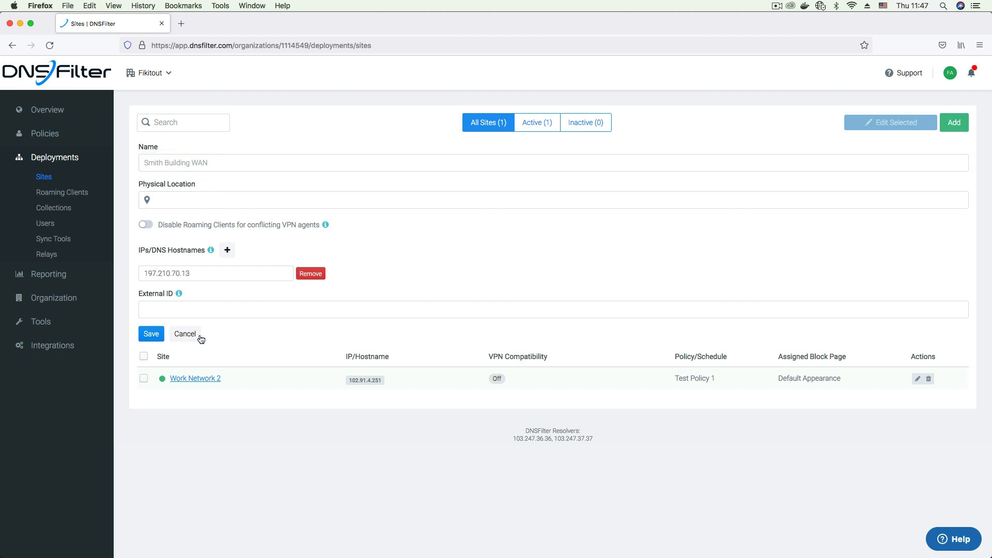
pyautogui.click(184, 333)
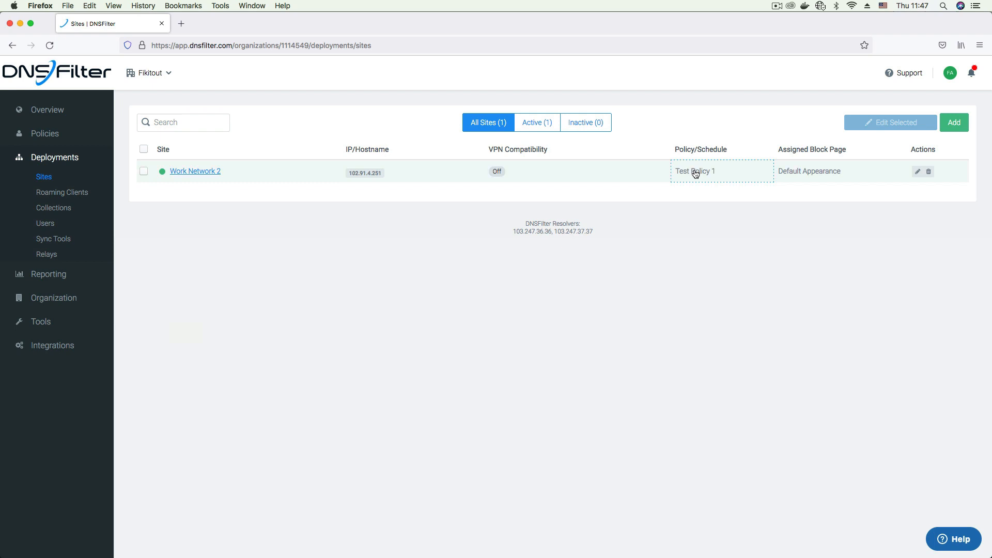
# Review Work Network 2's policy and block page choices, keeping Test Policy 1 and Default Appearance
pyautogui.click(695, 172)
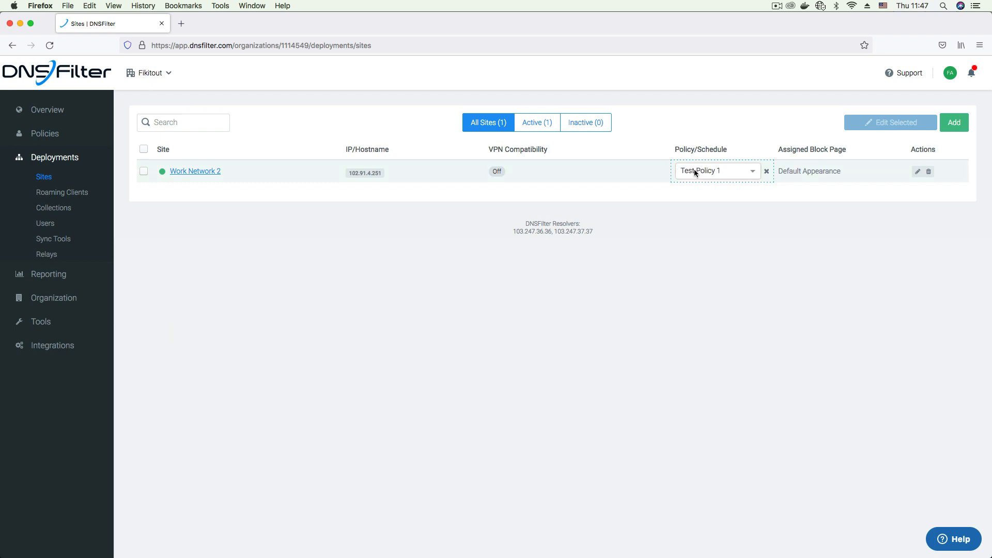
pyautogui.click(717, 171)
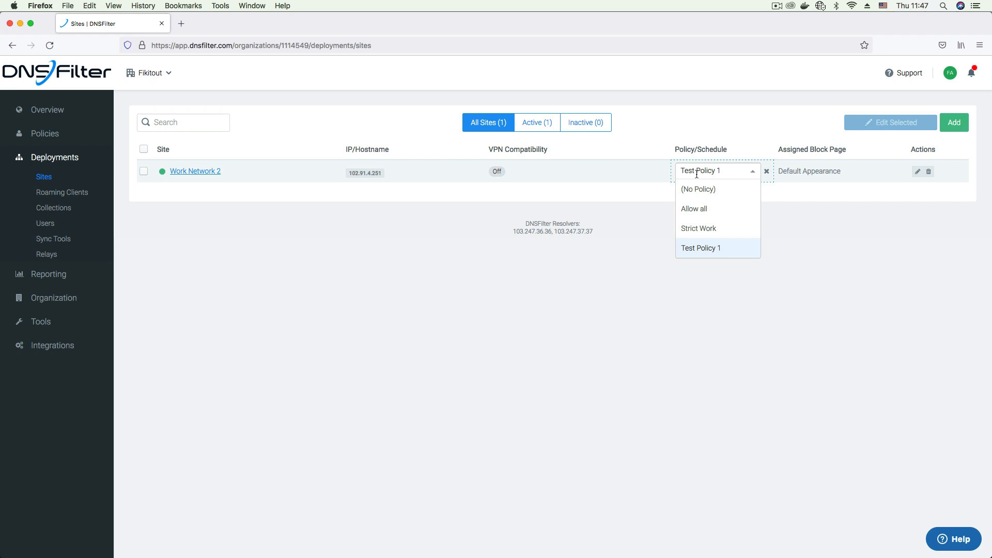
pyautogui.moveTo(704, 210)
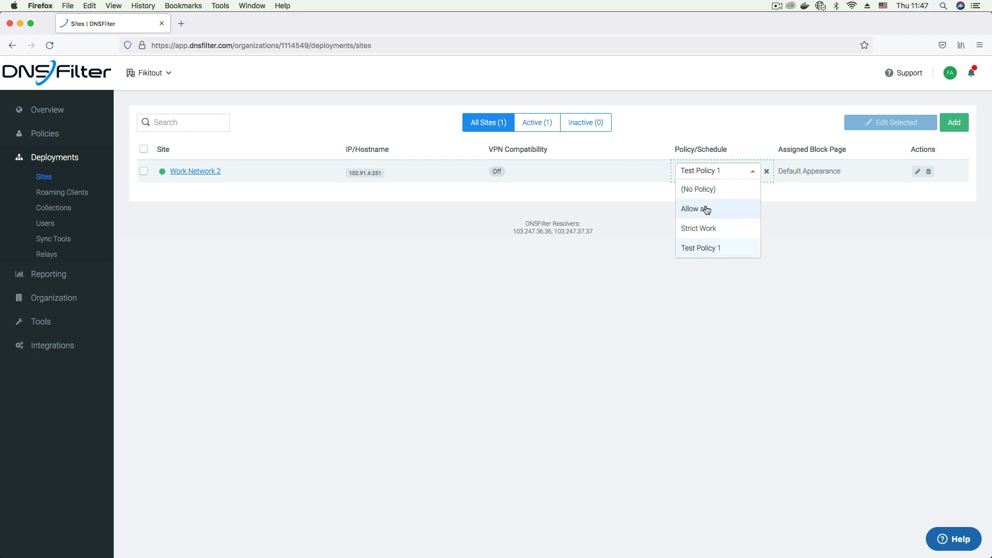
pyautogui.click(810, 177)
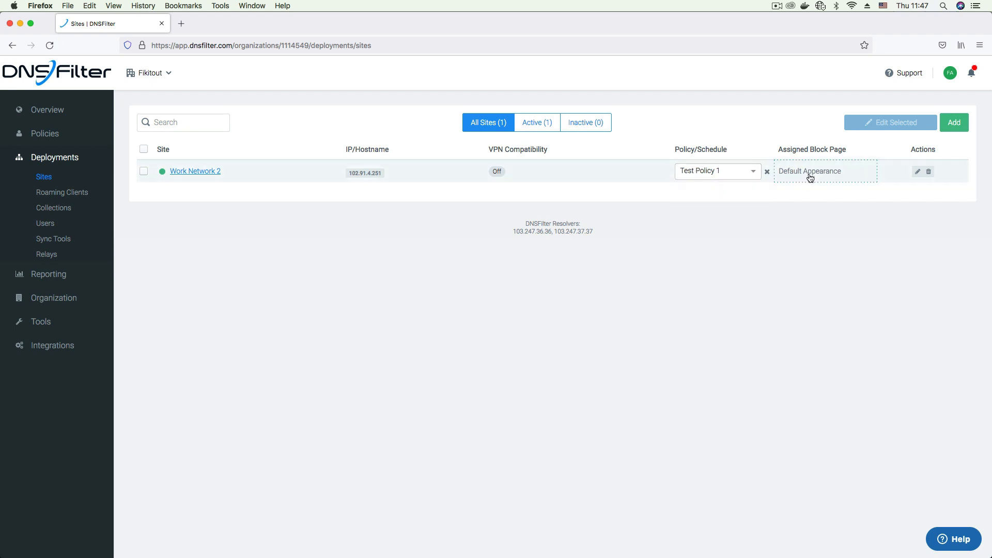
pyautogui.click(819, 172)
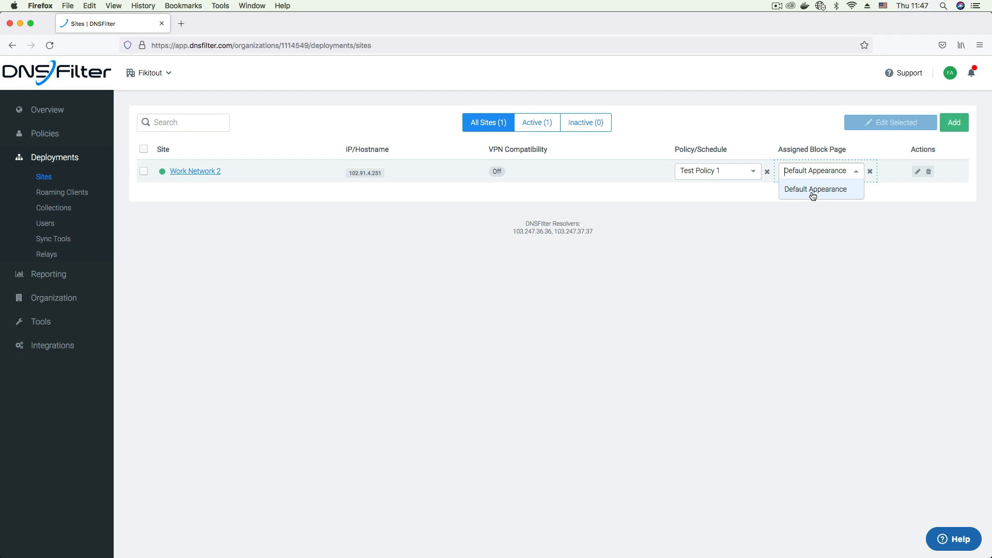
pyautogui.click(814, 190)
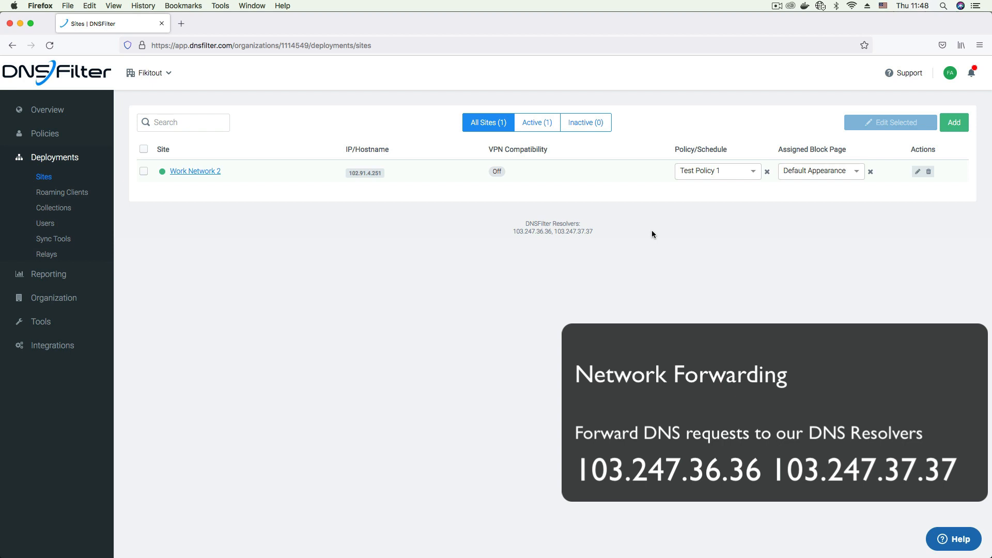
pyautogui.moveTo(565, 246)
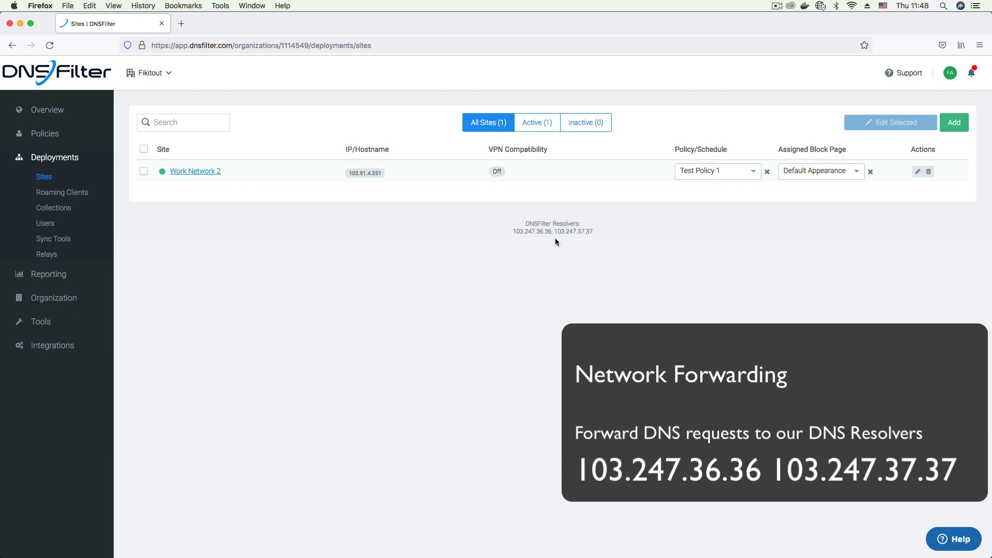
pyautogui.moveTo(563, 231); pyautogui.dragTo(593, 230)
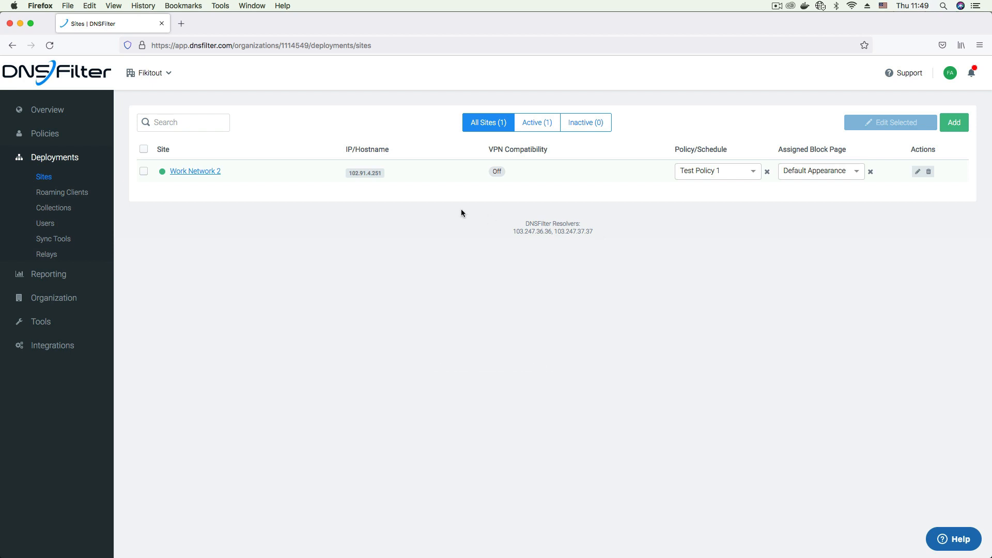
# Show the Roaming Clients list with four clients under Work Network 2
pyautogui.click(62, 192)
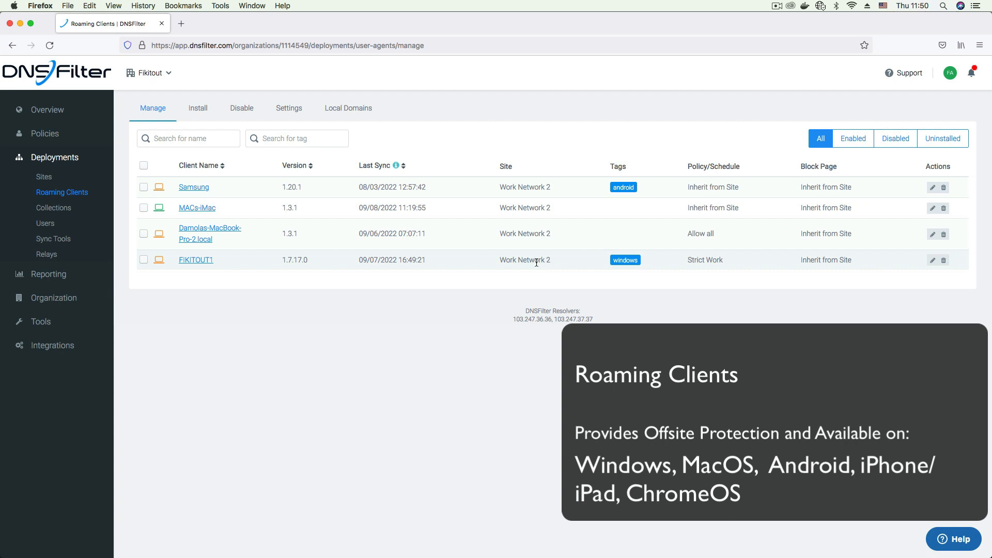
# On the roaming client install page, associate Work Network 2 to reveal its site secret key
pyautogui.click(198, 108)
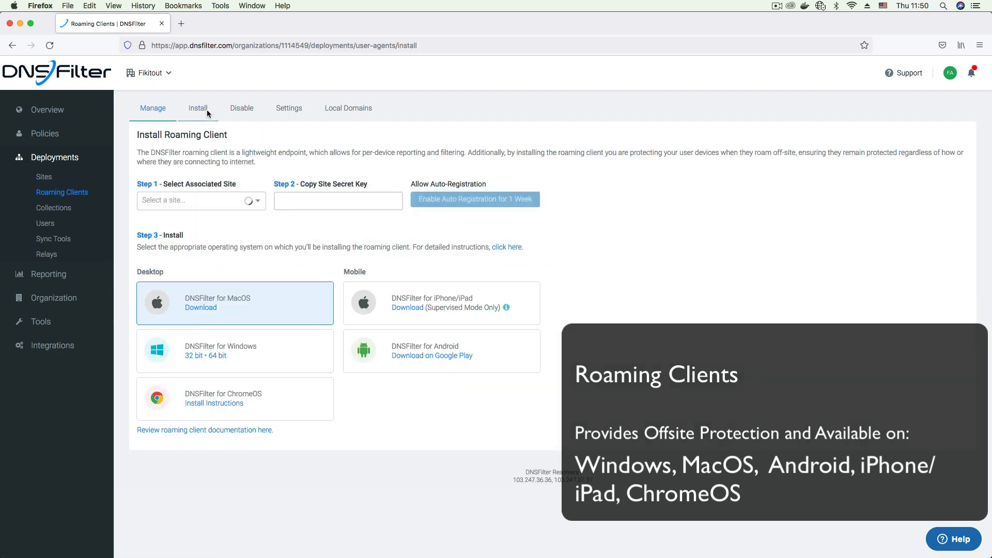
pyautogui.click(200, 200)
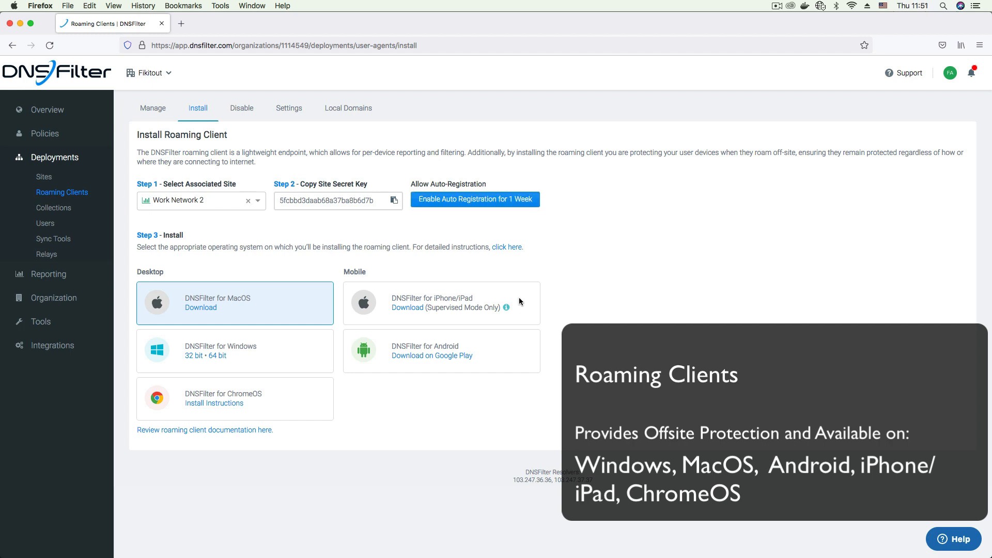
pyautogui.moveTo(501, 416)
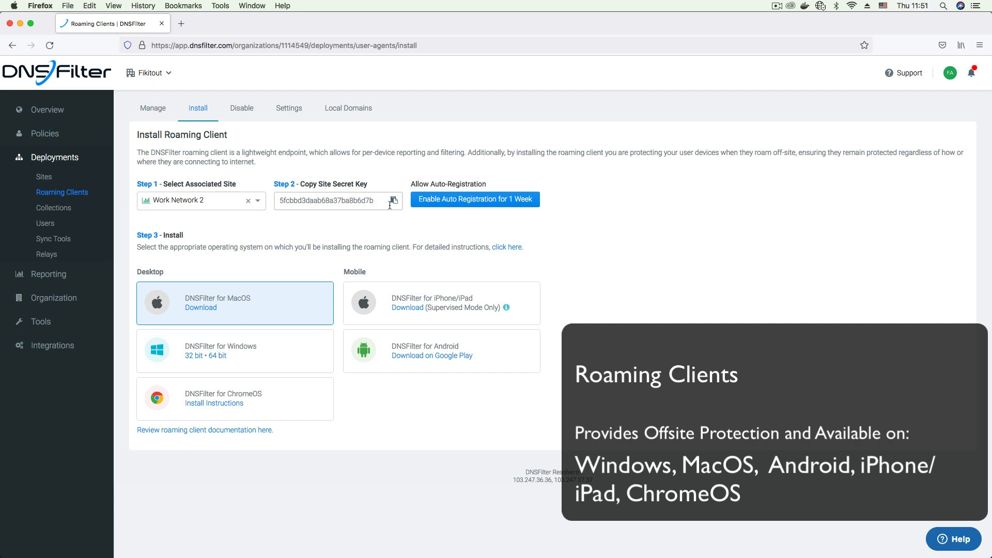
pyautogui.moveTo(403, 208)
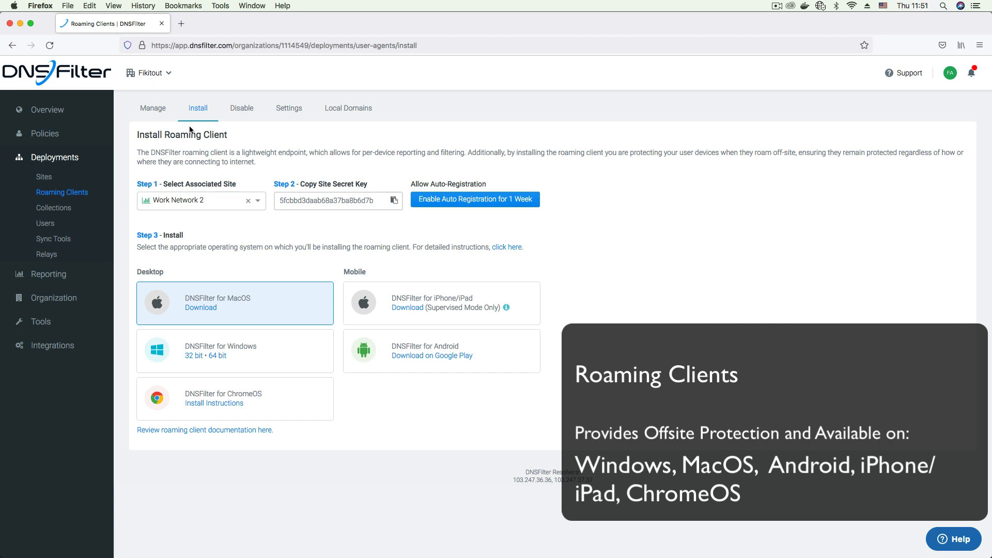
pyautogui.click(152, 109)
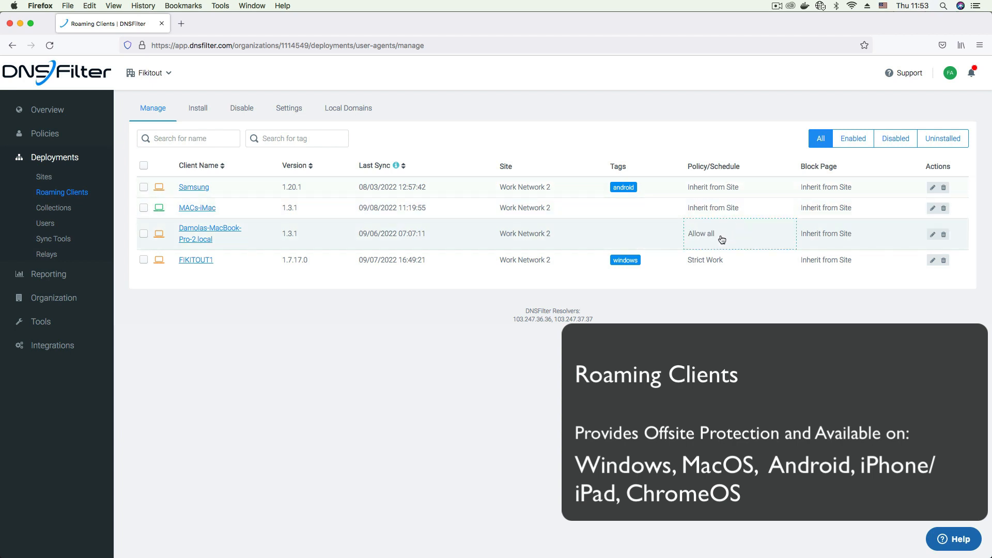
pyautogui.moveTo(826, 236)
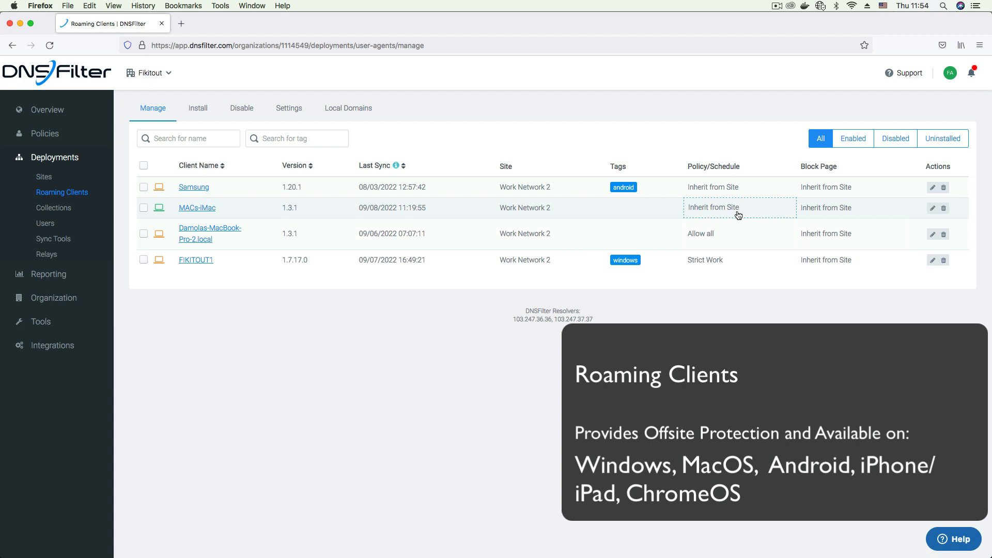
pyautogui.click(733, 206)
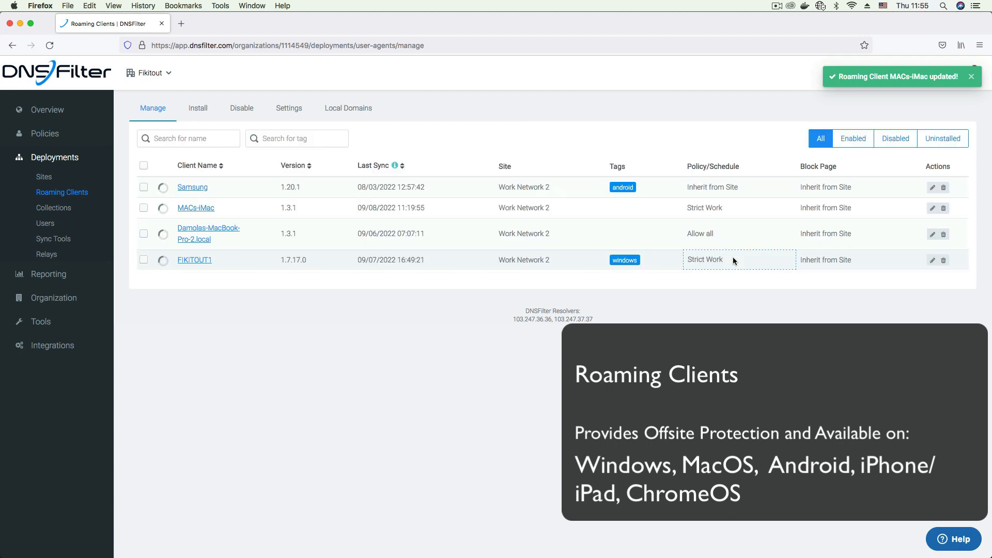
pyautogui.click(839, 233)
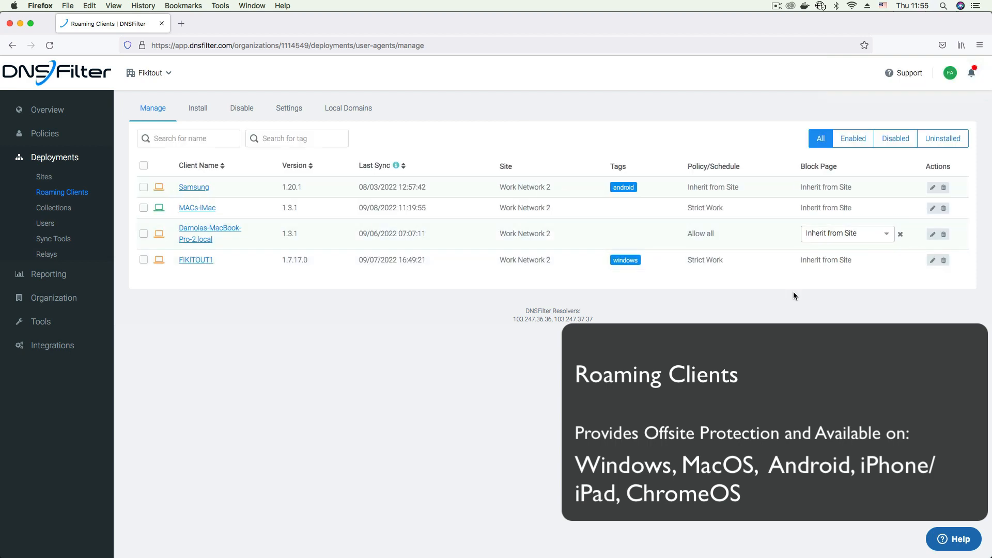
pyautogui.moveTo(162, 181)
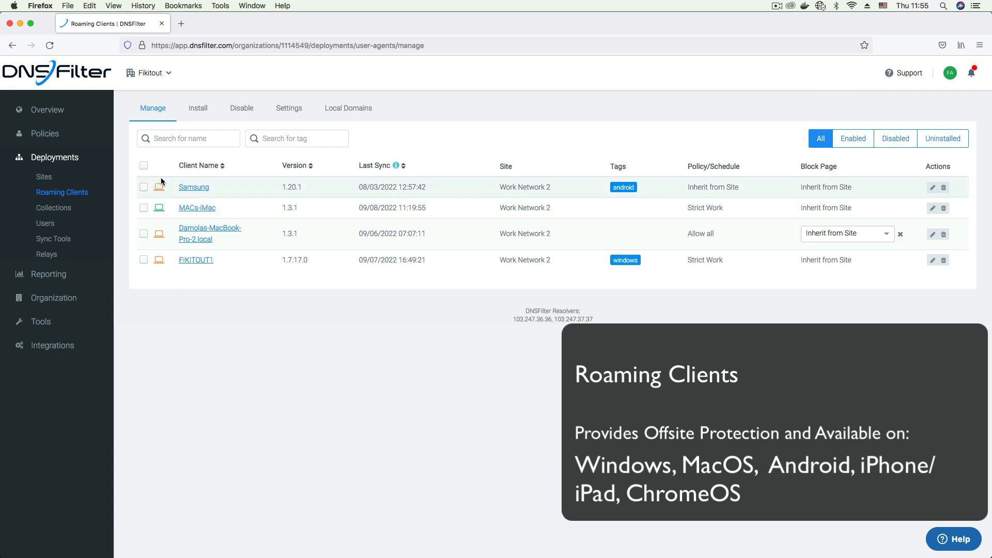
pyautogui.moveTo(168, 252)
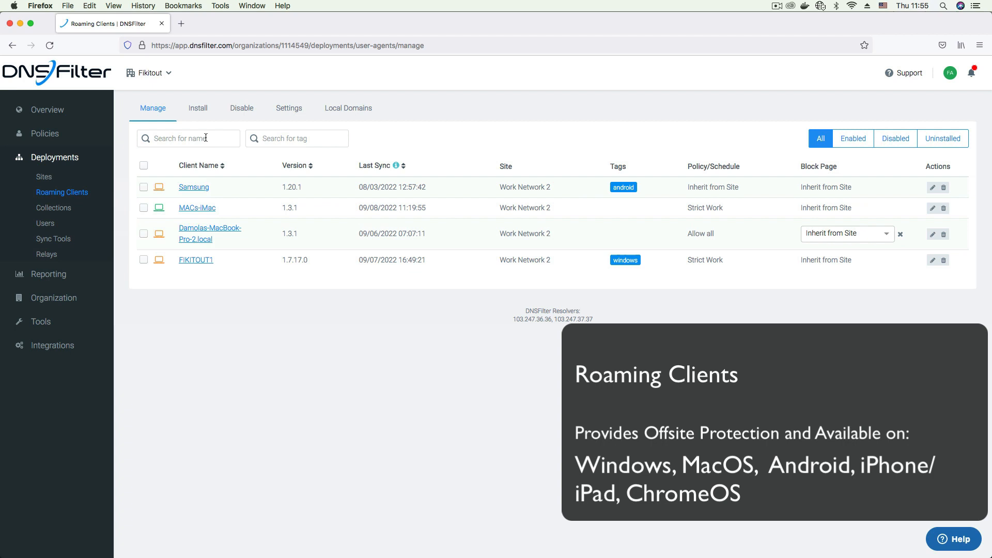
pyautogui.moveTo(159, 209)
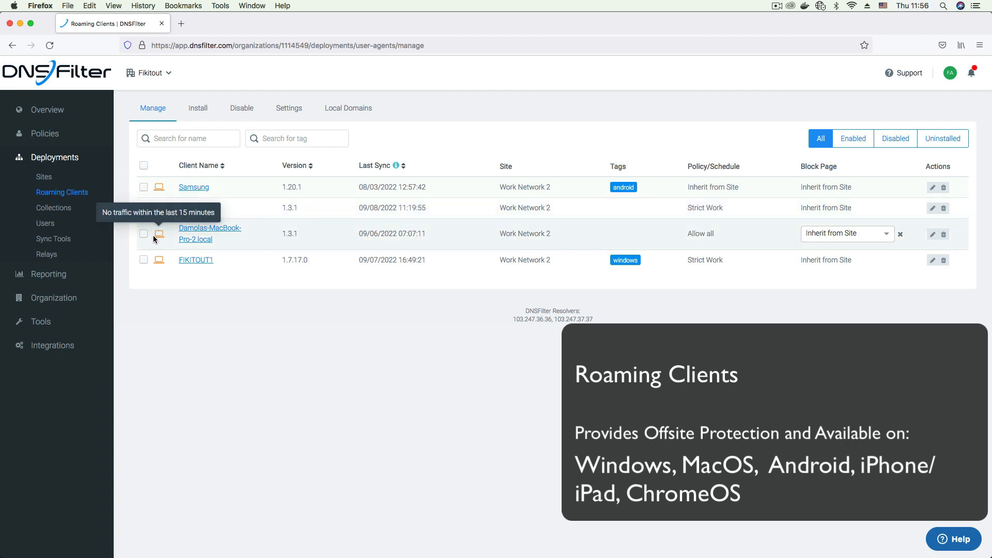
pyautogui.moveTo(226, 303)
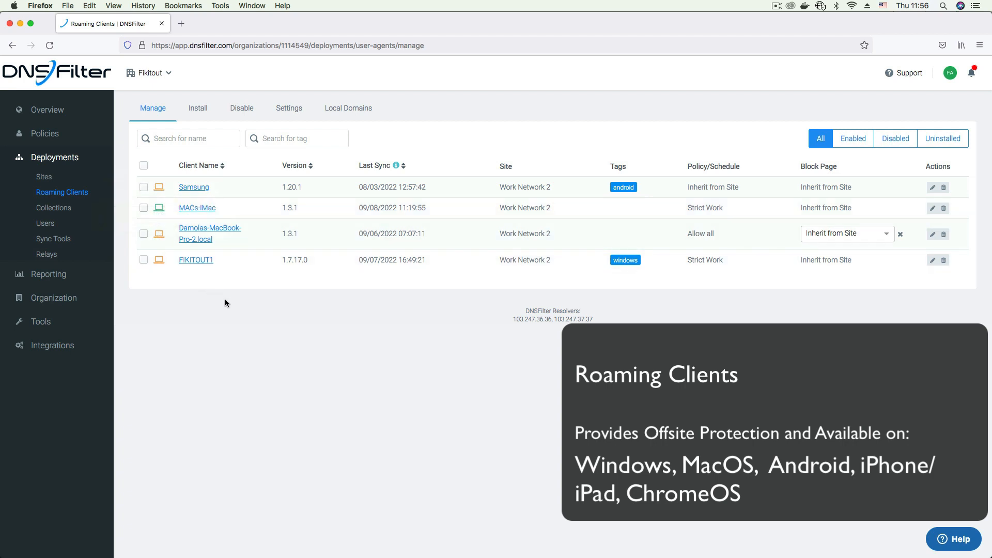
pyautogui.moveTo(231, 308)
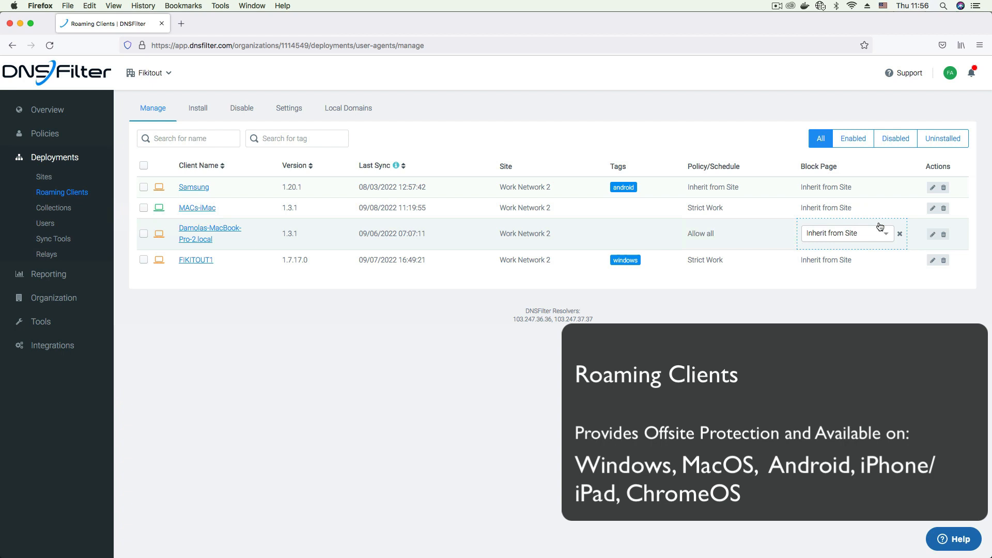
pyautogui.moveTo(223, 190)
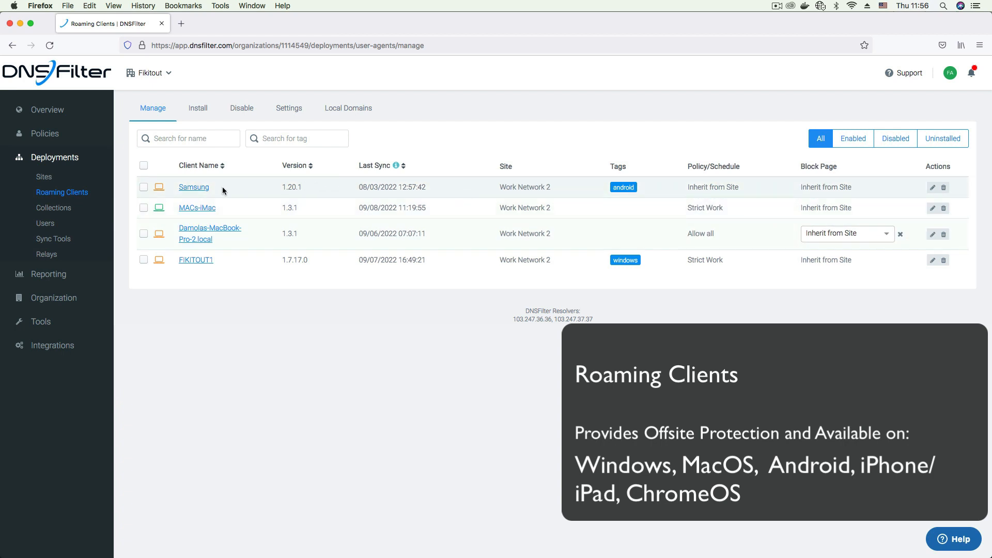
# Edit the Samsung roaming client, keeping site Work Network 2 and adding a comma in Tags
pyautogui.click(193, 187)
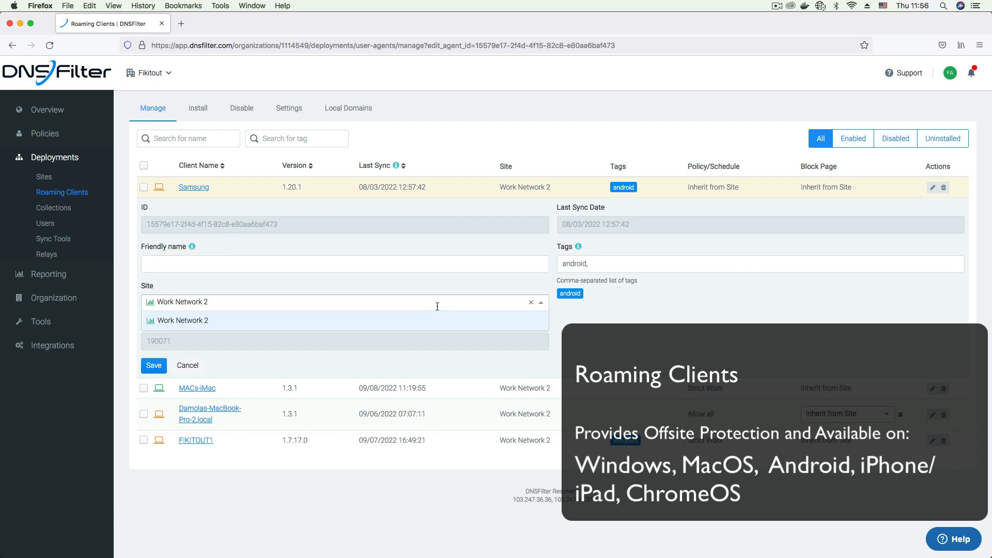
pyautogui.click(182, 321)
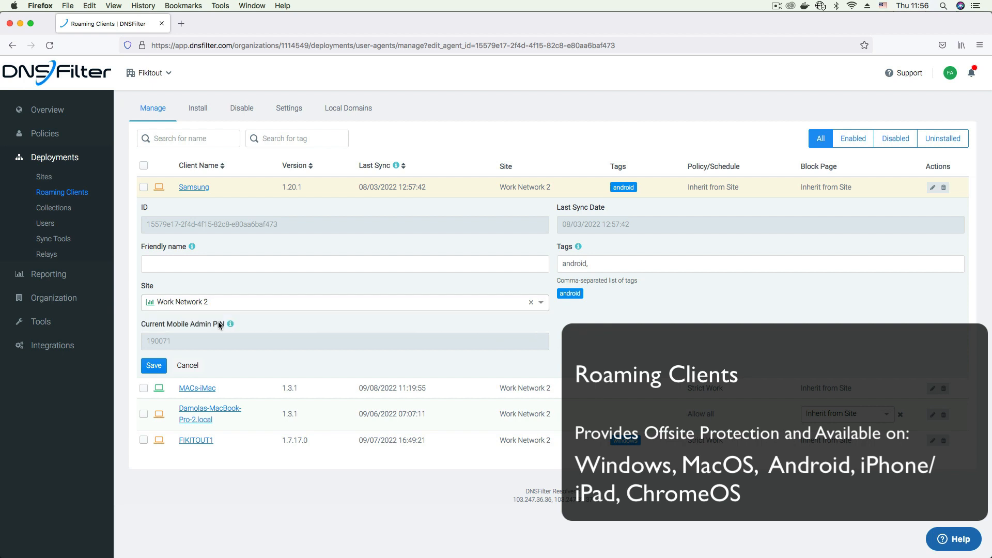
pyautogui.moveTo(291, 325)
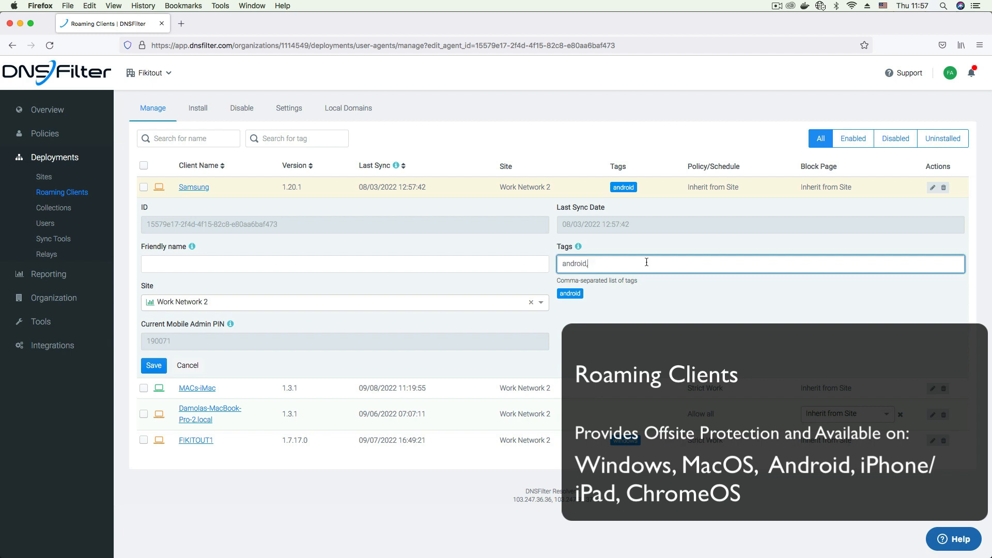
pyautogui.write(',')
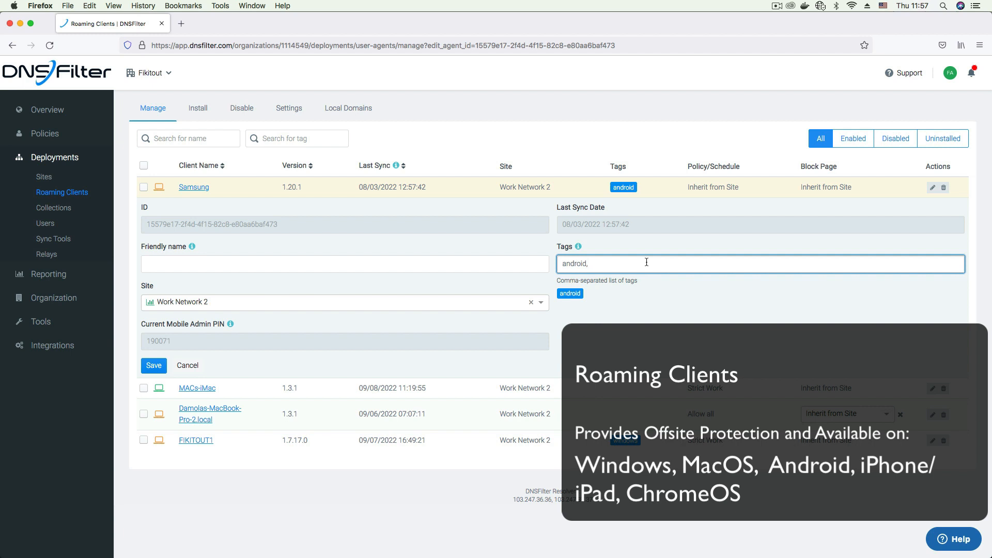
pyautogui.click(242, 109)
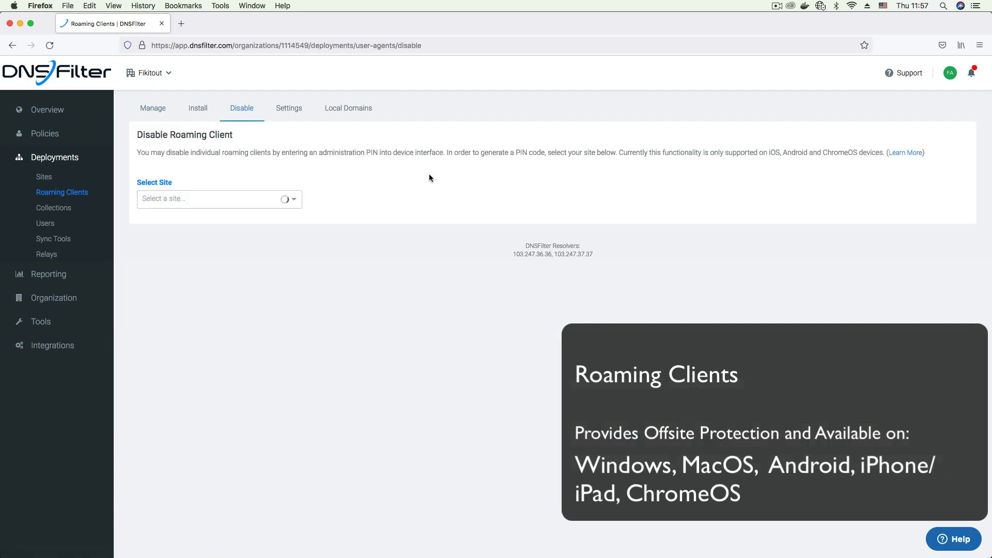
pyautogui.click(218, 199)
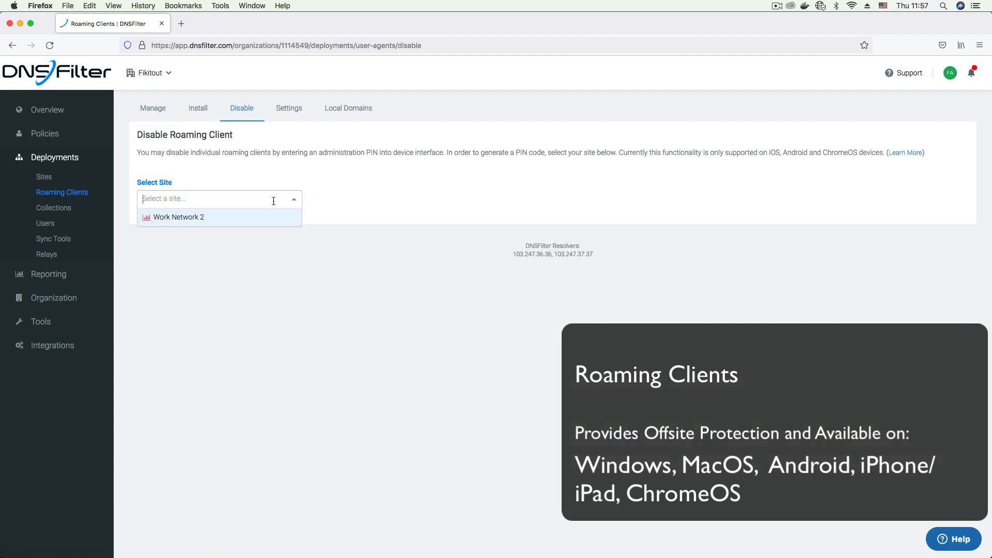
pyautogui.click(179, 217)
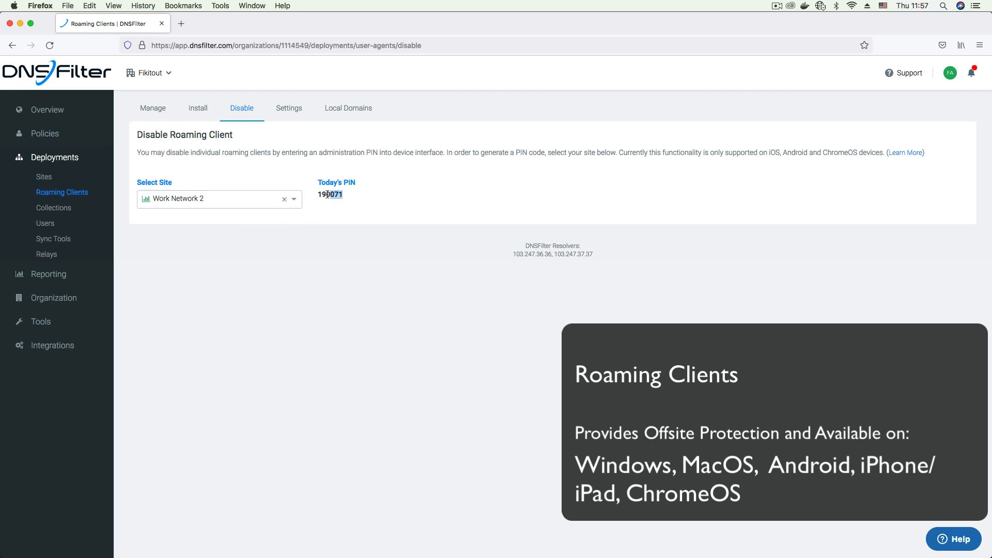
pyautogui.doubleClick(330, 194)
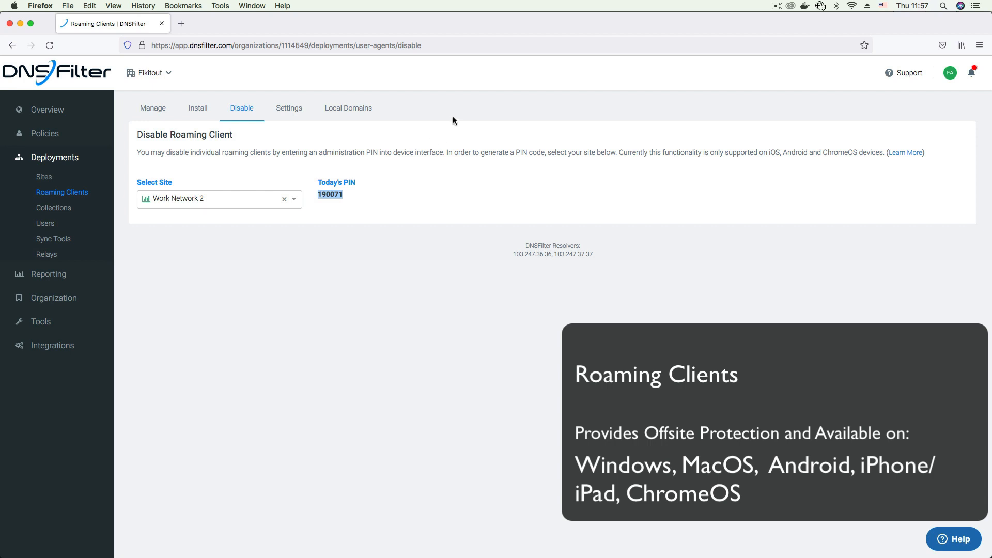
# View the roaming clients settings with auto-update enabled
pyautogui.click(289, 109)
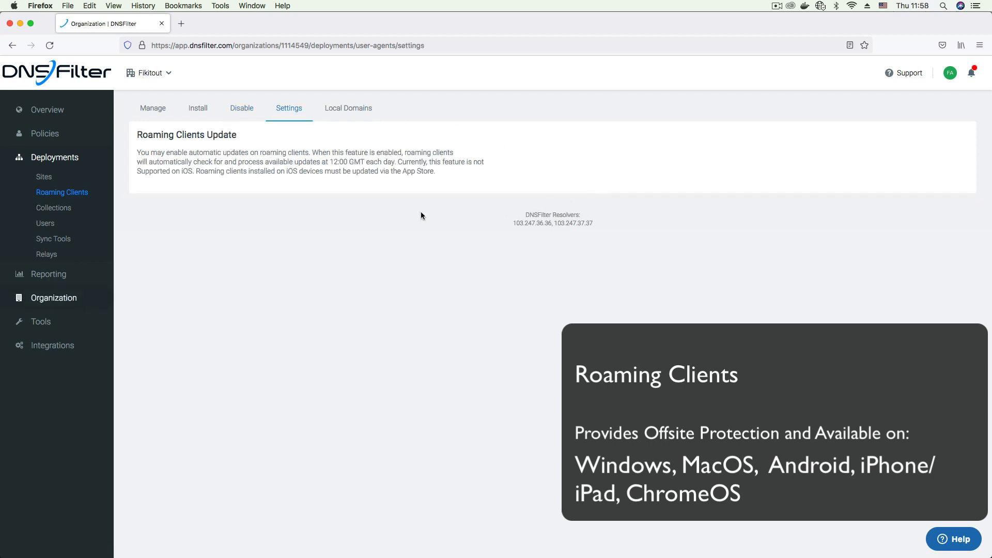
pyautogui.click(144, 193)
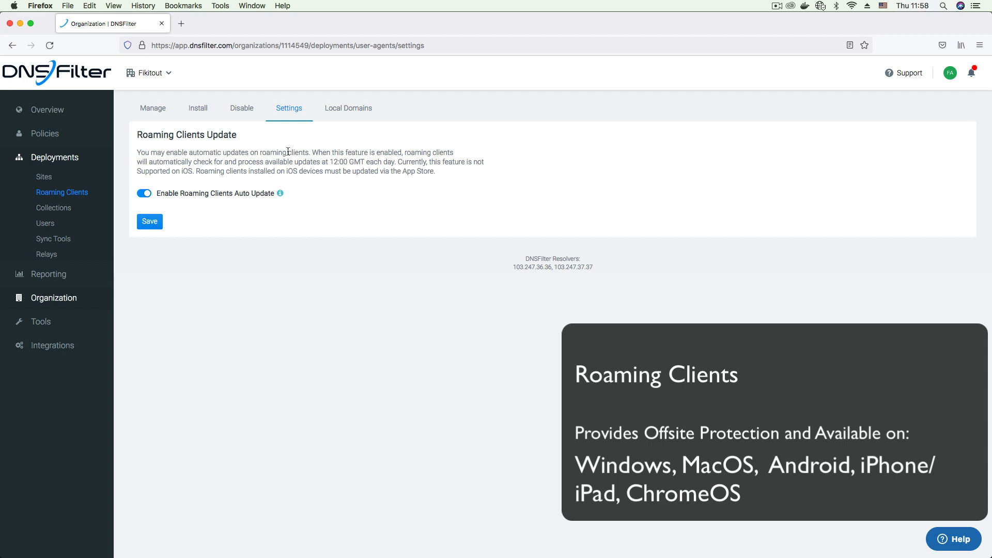
pyautogui.moveTo(341, 115)
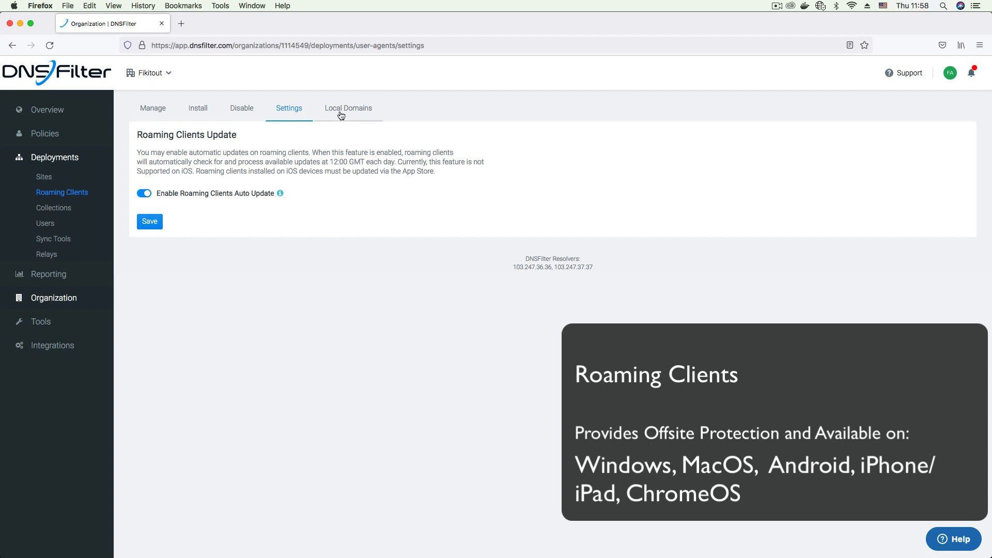
# Show Work Network 2's local domains, with empty local domain and resolver entries
pyautogui.click(349, 109)
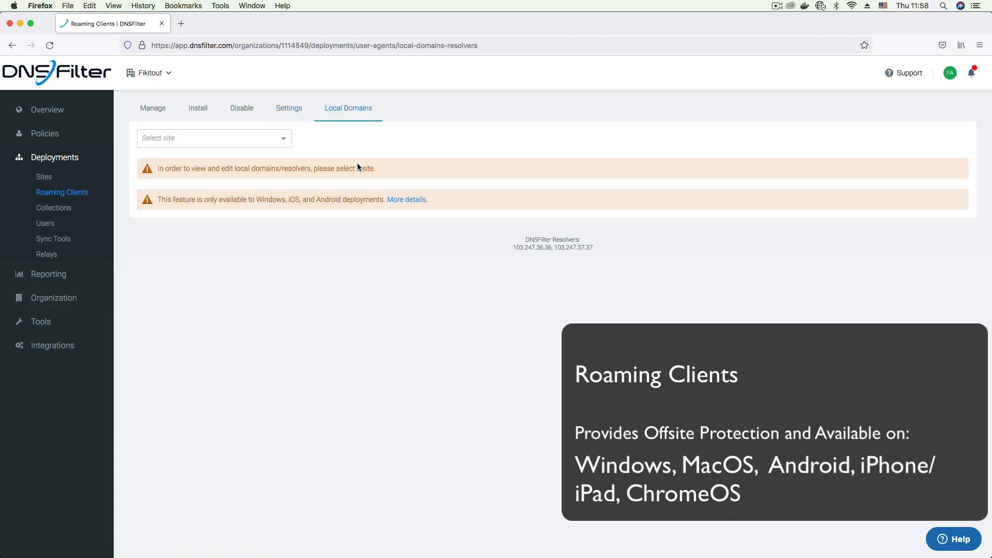
pyautogui.click(213, 139)
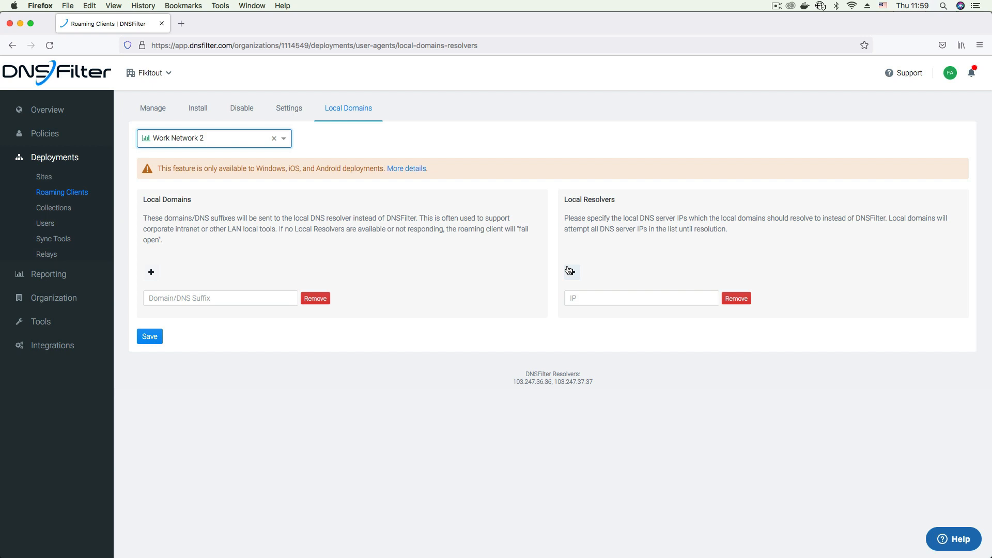
# On the relay install page, link Work Network 2 and copy its site secret key
pyautogui.click(46, 255)
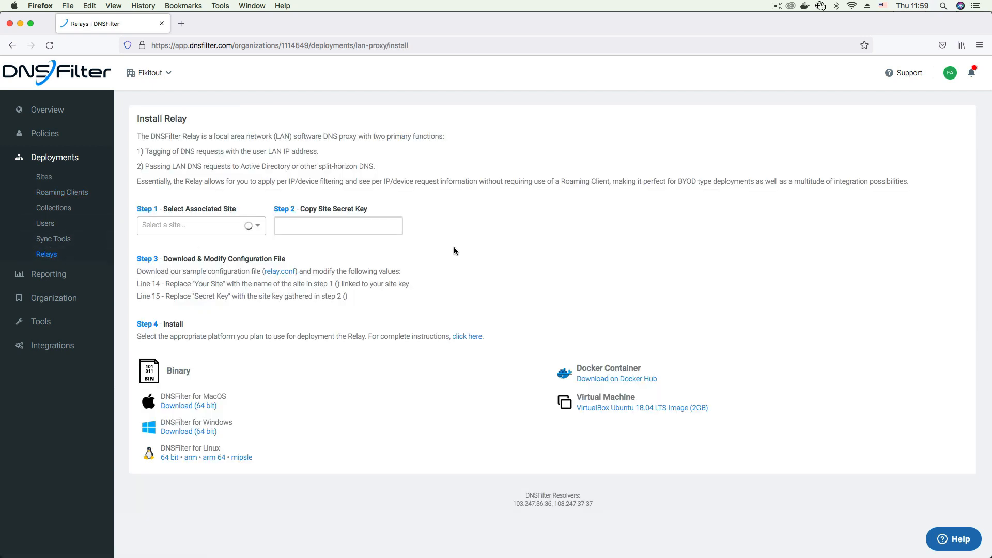
pyautogui.click(199, 225)
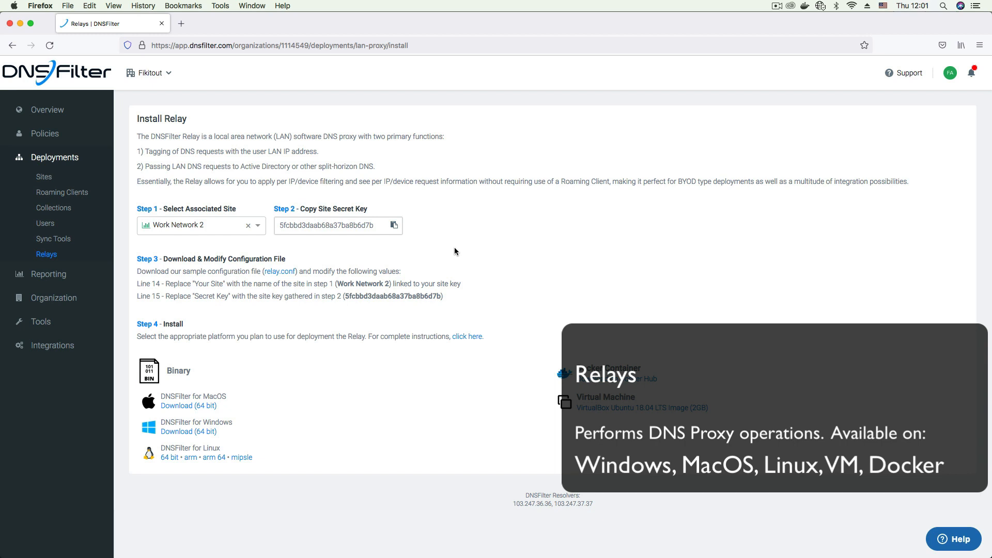
pyautogui.moveTo(417, 269)
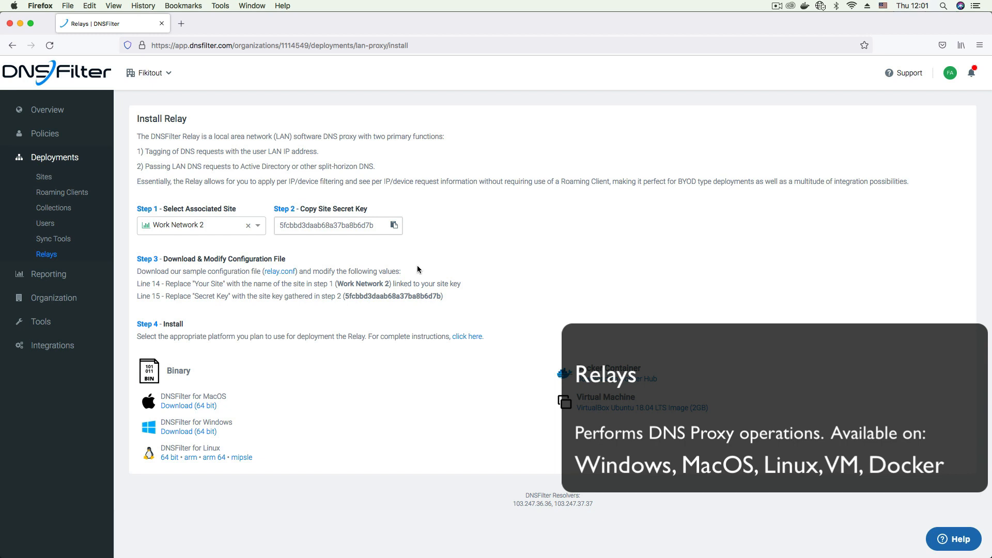
pyautogui.click(260, 225)
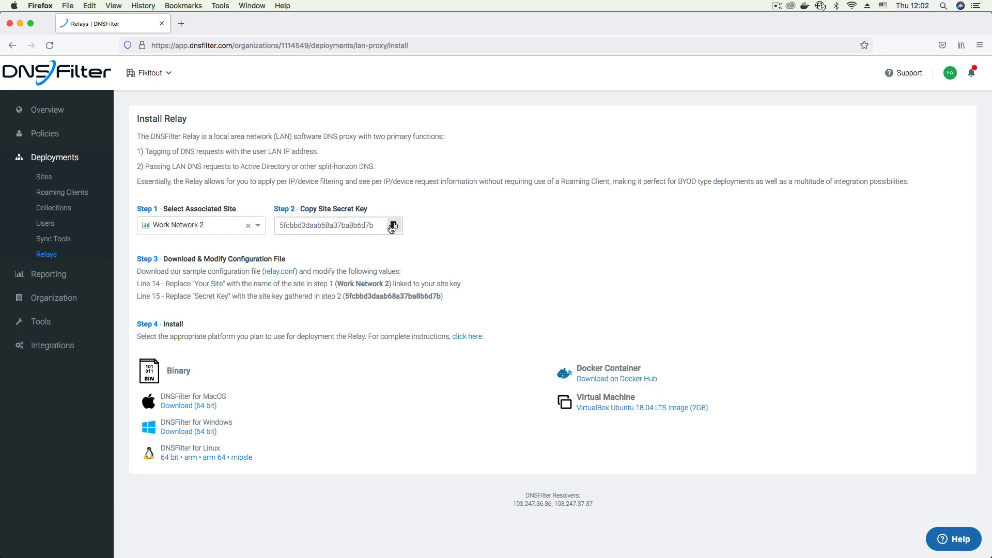
pyautogui.moveTo(291, 453)
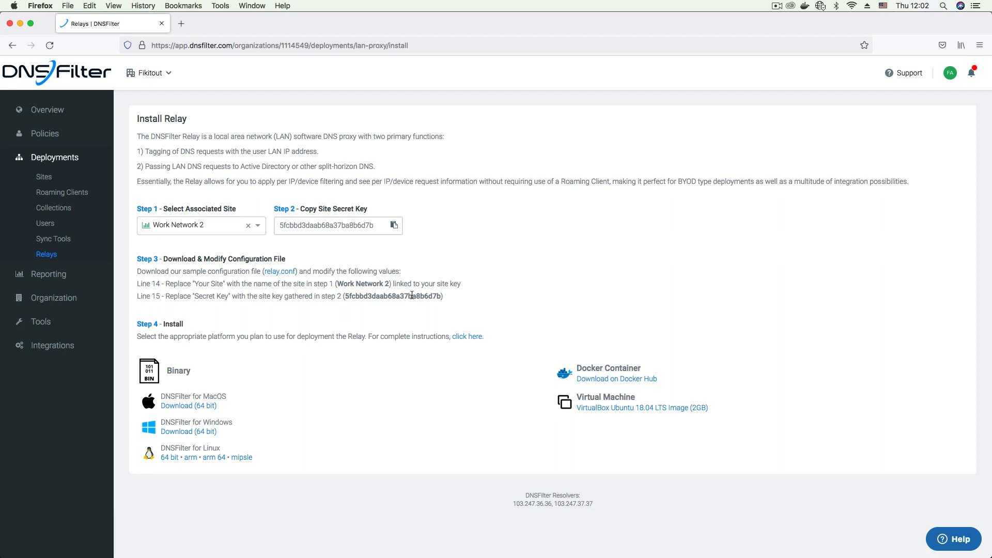
pyautogui.moveTo(626, 363)
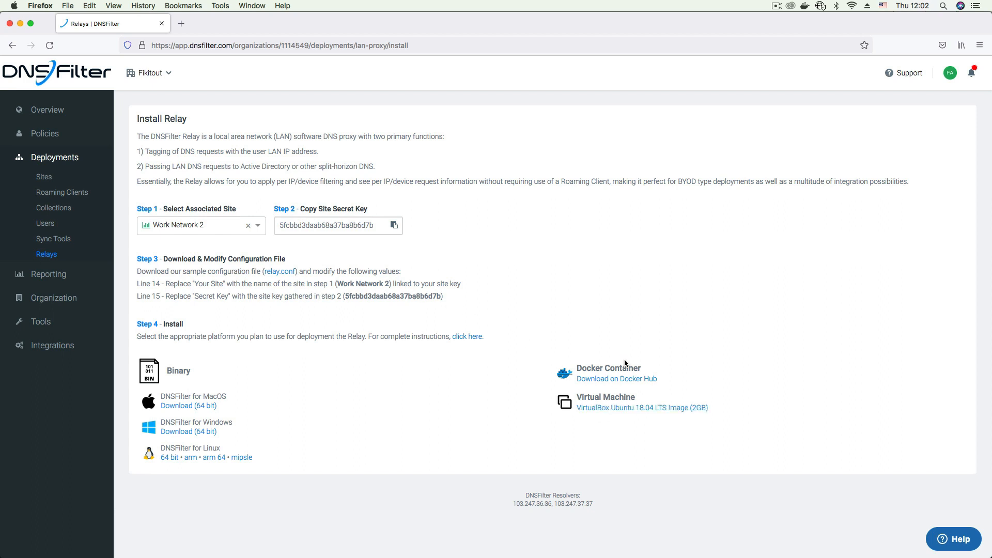